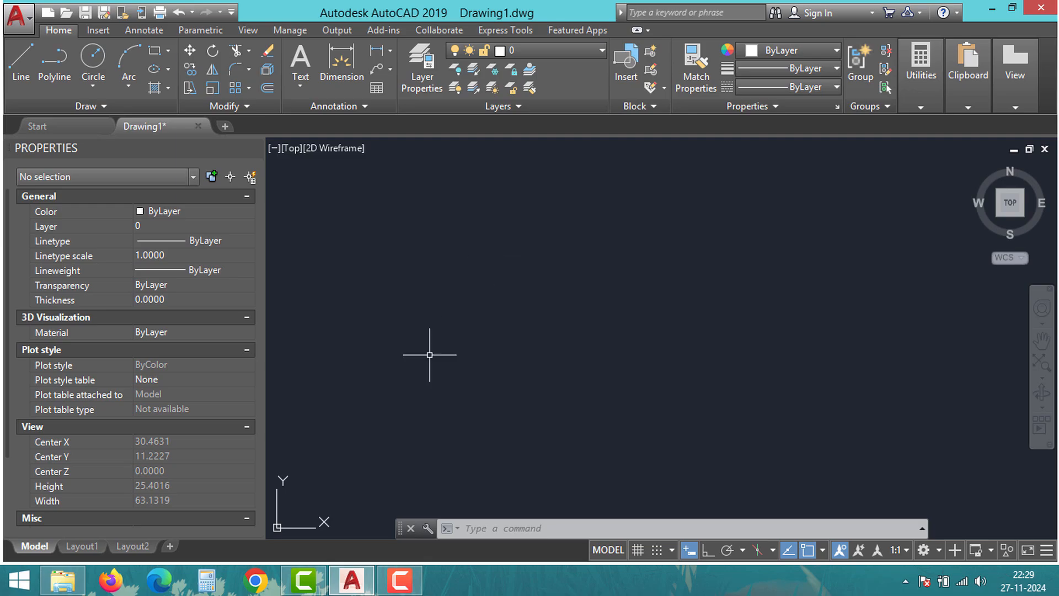
# Start entering the OPTIONS command in the blank drawing
pyautogui.click(429, 354)
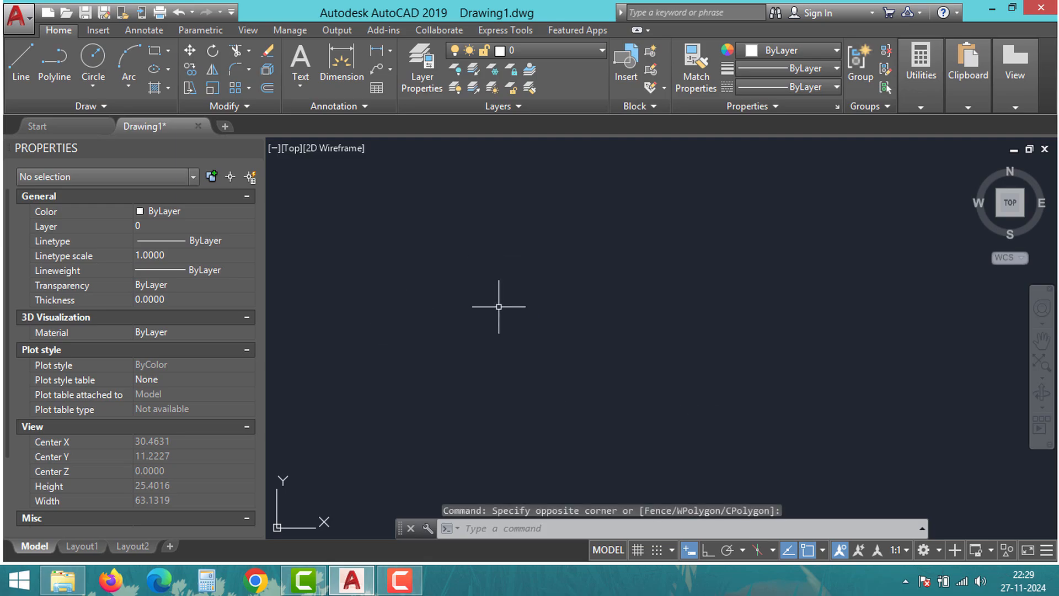
pyautogui.write('Op')
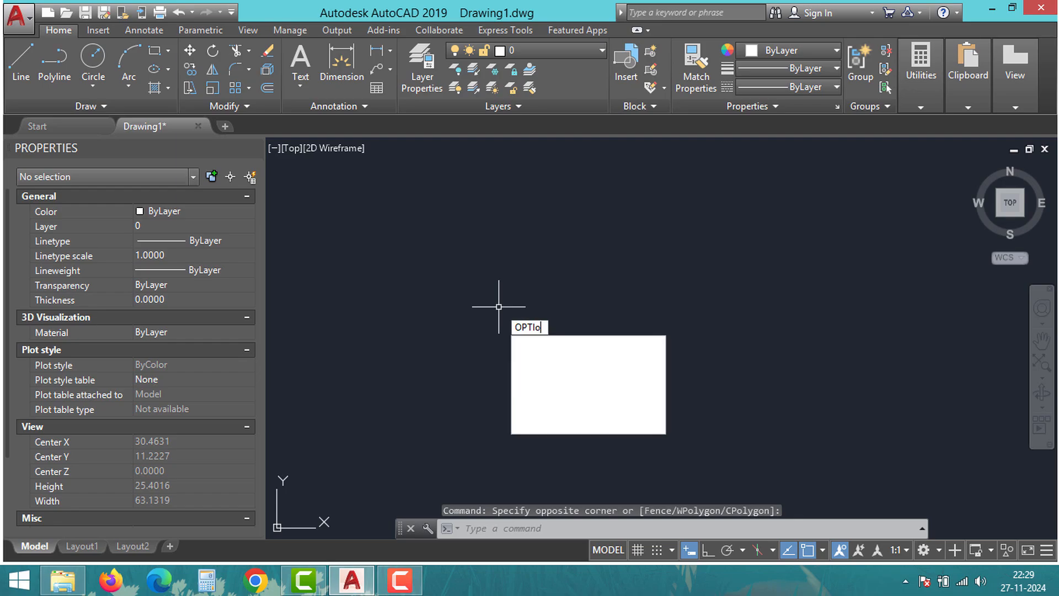
pyautogui.write('NS')
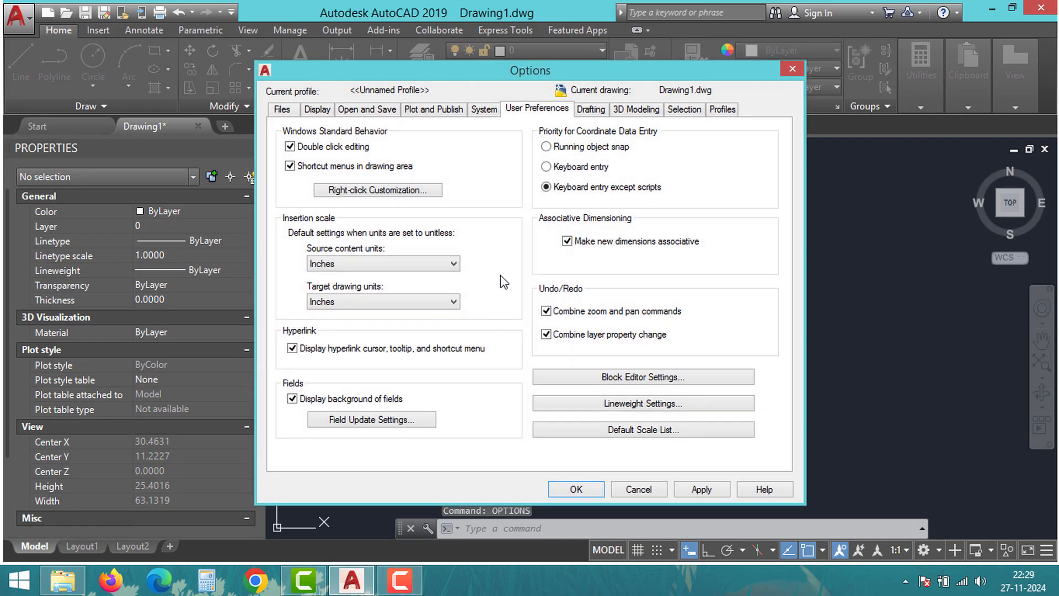
pyautogui.click(546, 312)
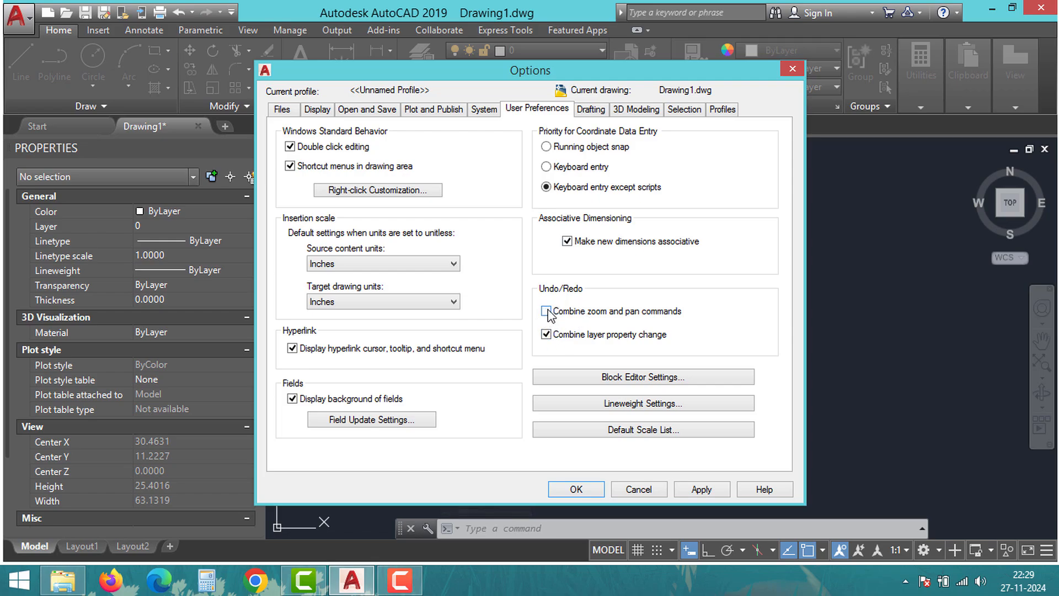
pyautogui.click(546, 311)
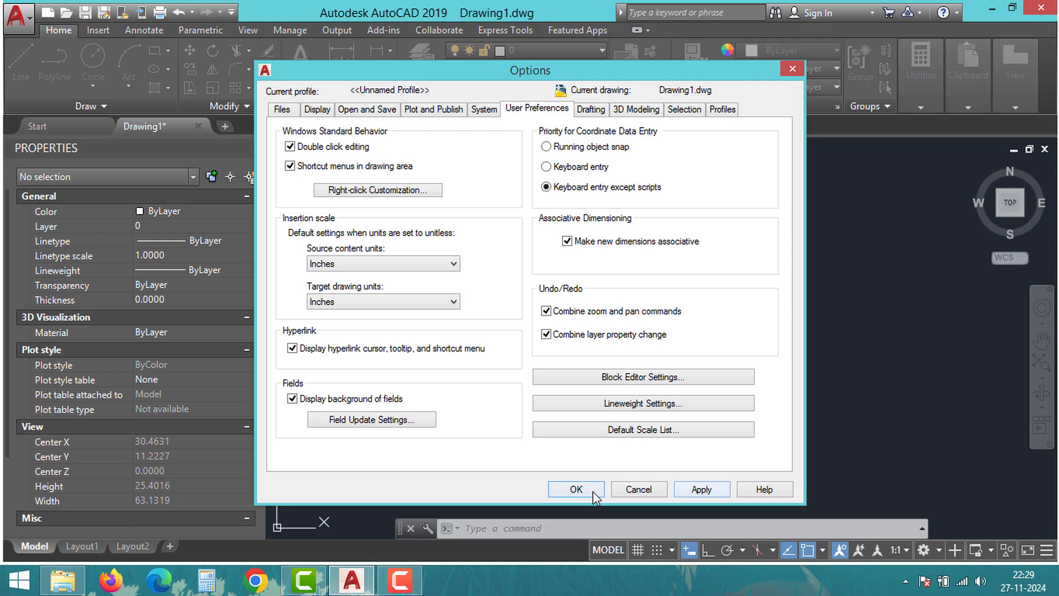
pyautogui.click(575, 489)
pyautogui.write('MBUTTONPAN')
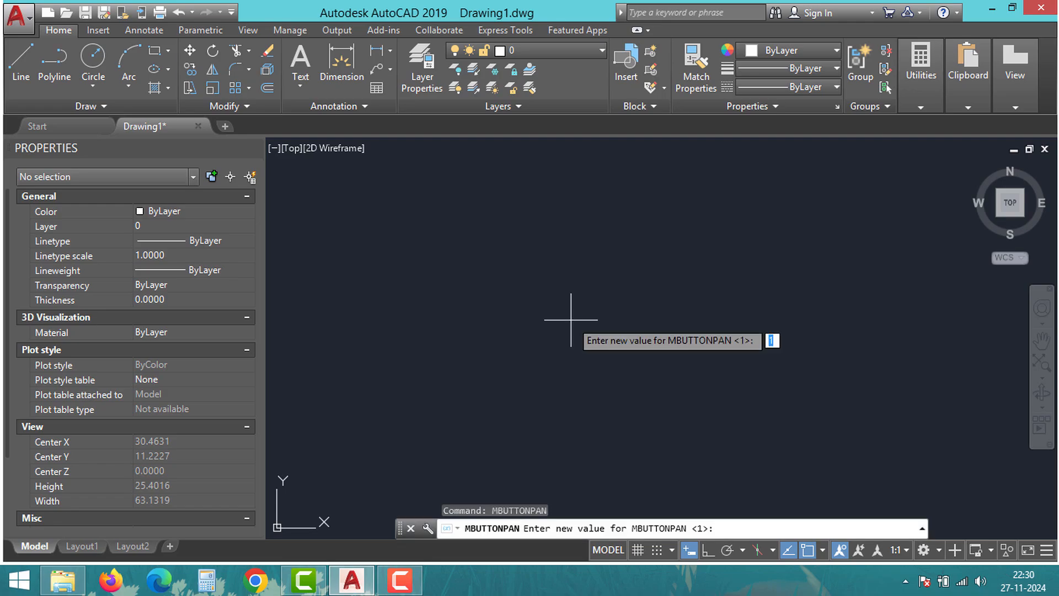
pyautogui.press('escape')
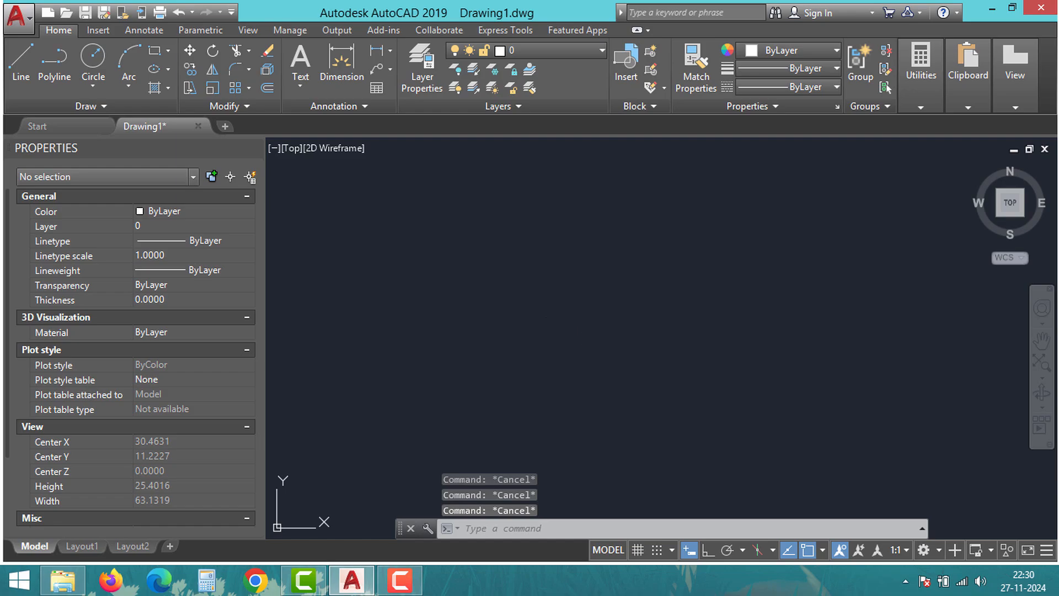
pyautogui.moveTo(553, 285)
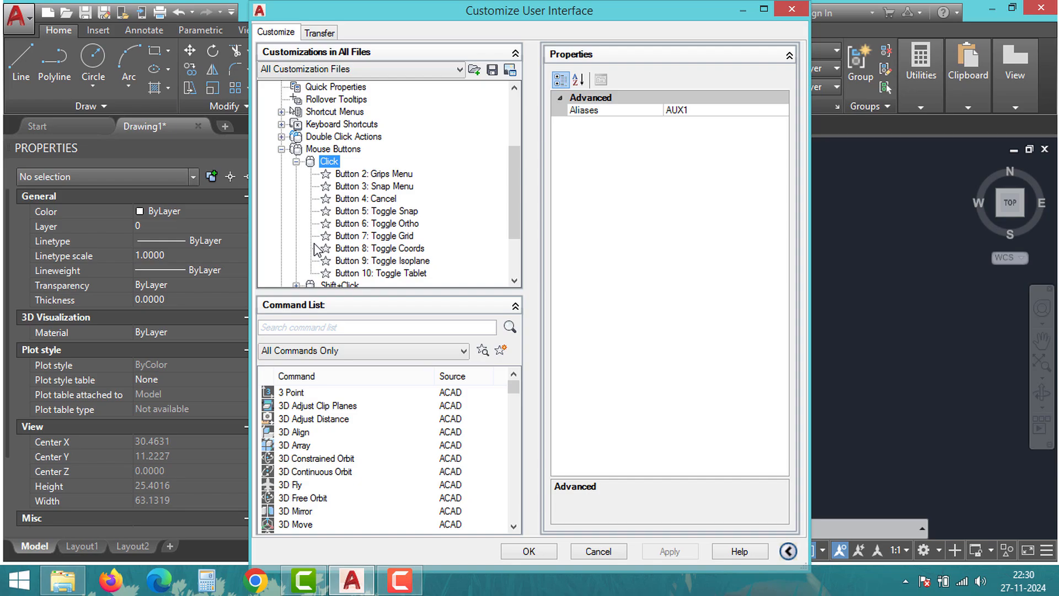
# Change the Button 3 Snap Menu macro to $P0=PAN $p0=*, apply it and close CUI
pyautogui.click(374, 186)
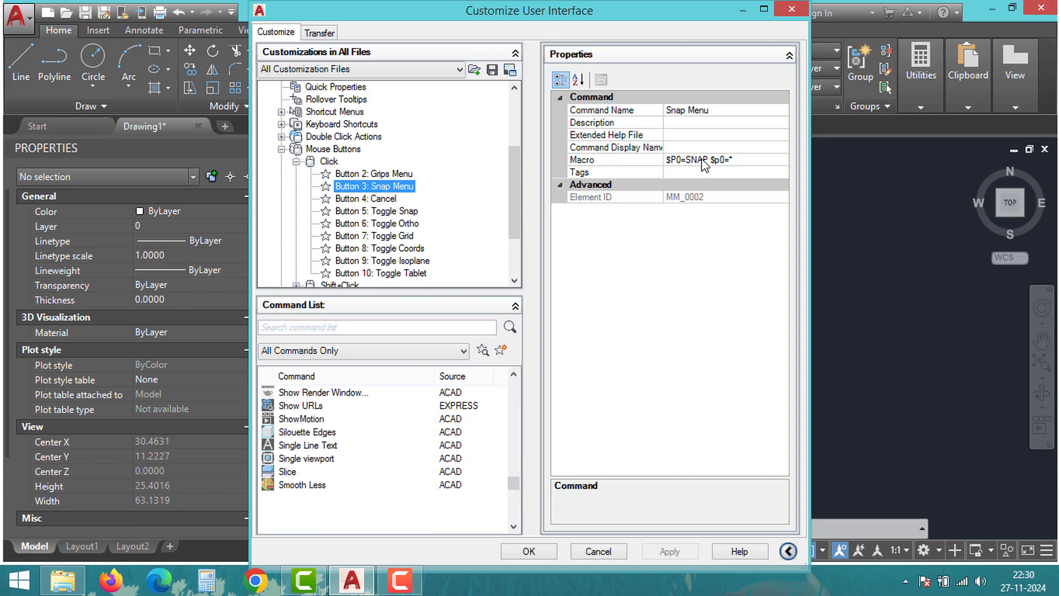
pyautogui.click(703, 159)
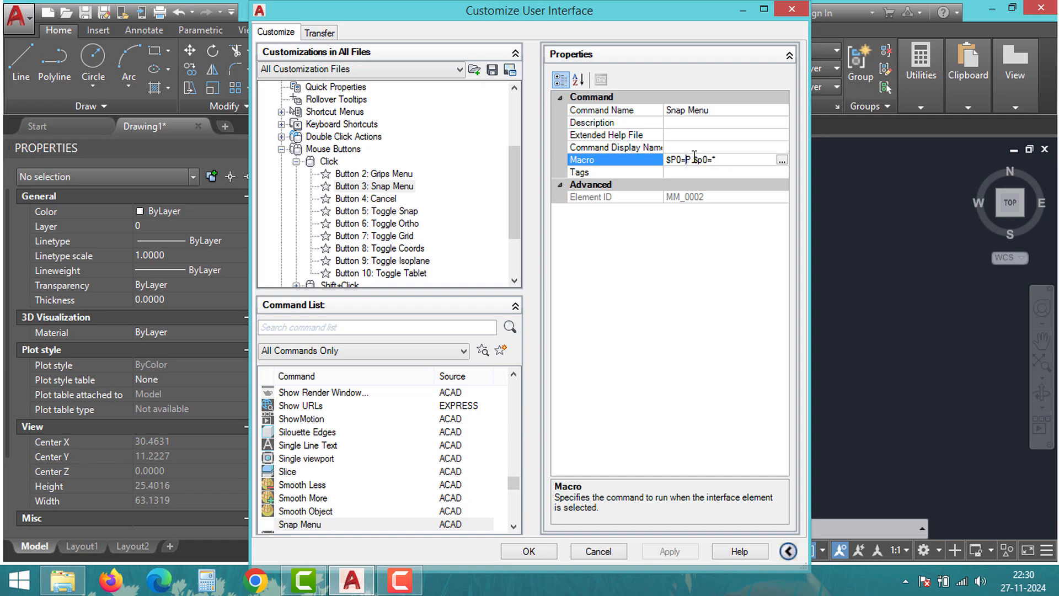
pyautogui.write('ANP')
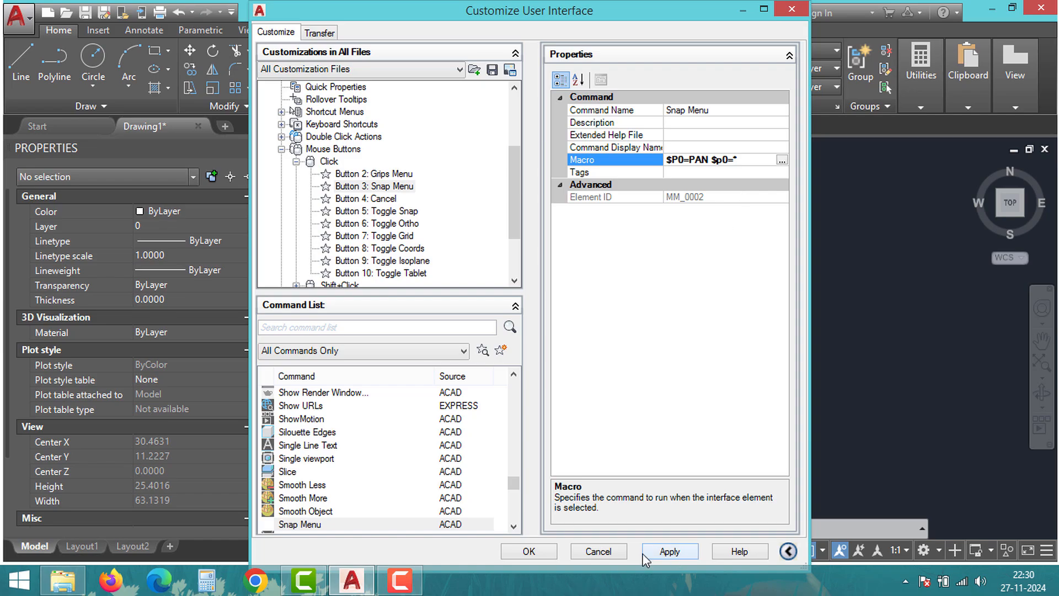
pyautogui.moveTo(598, 552)
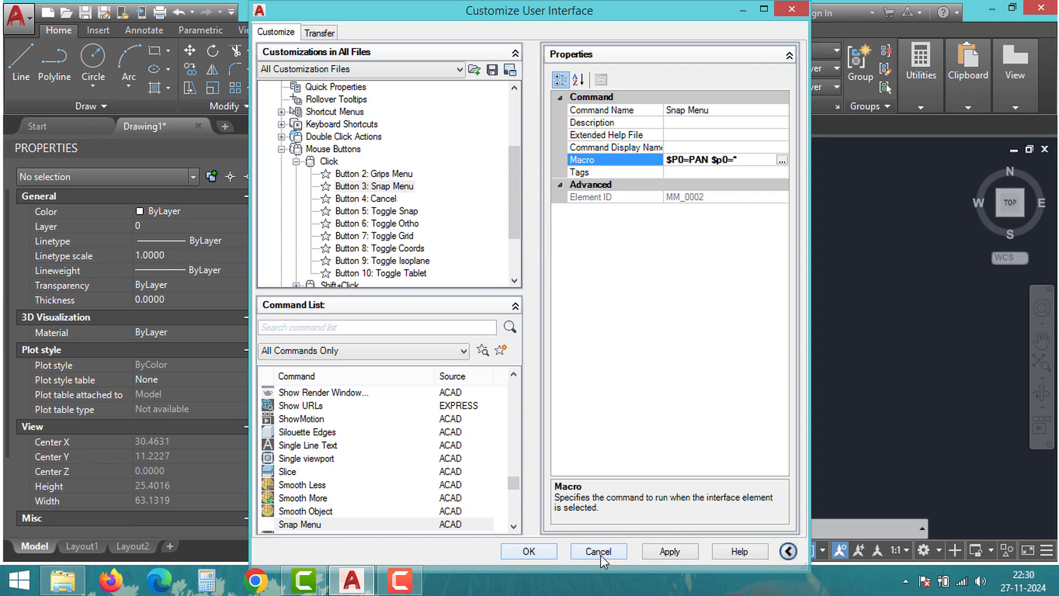
pyautogui.click(597, 552)
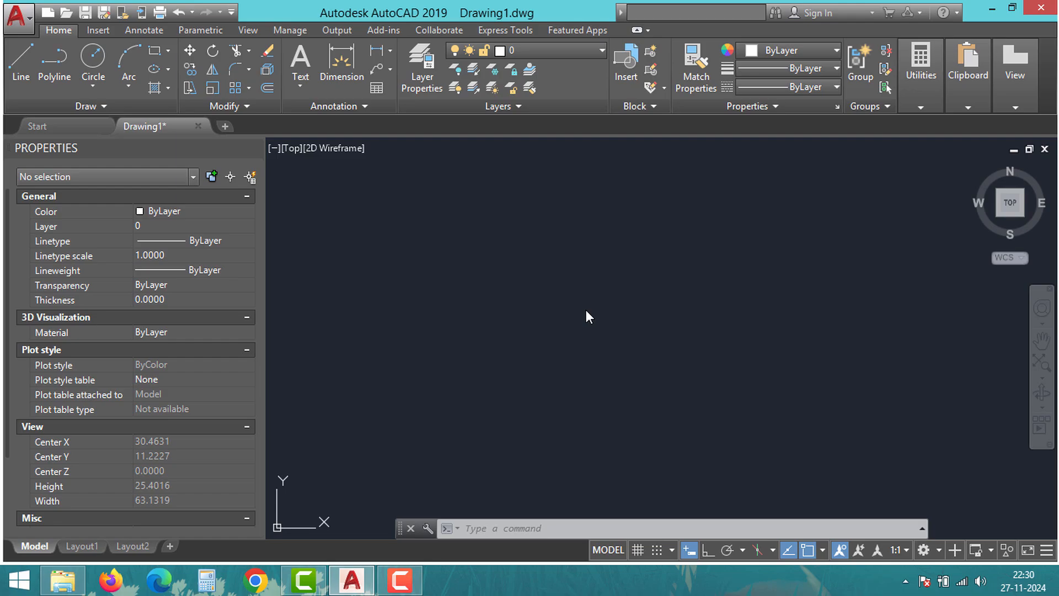
# Reopen Options via OPTIONS and reach the System page's Graphics Performance window
pyautogui.write('op')
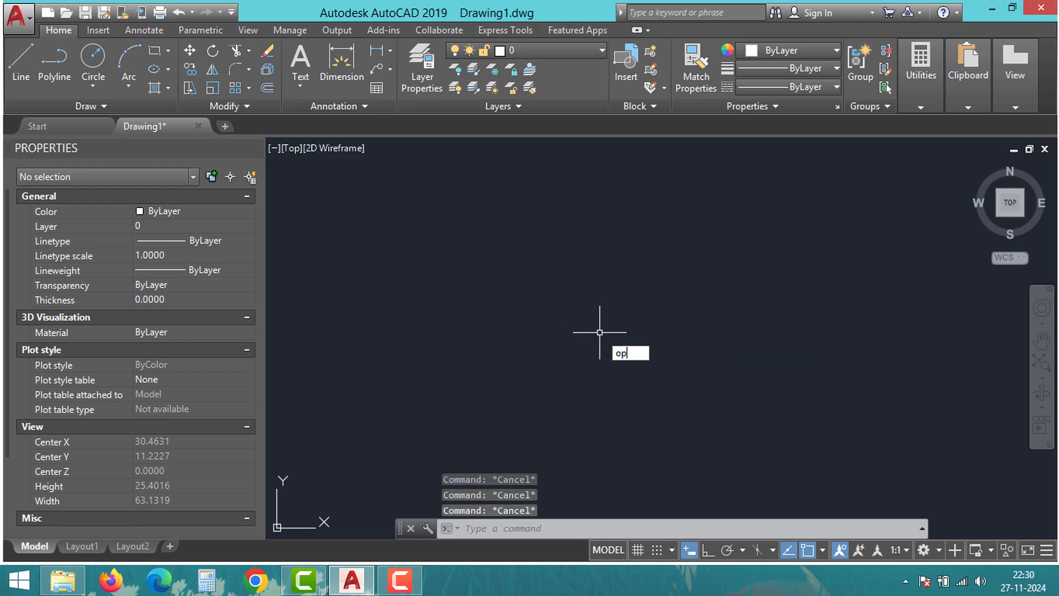
pyautogui.write('OPTIONS')
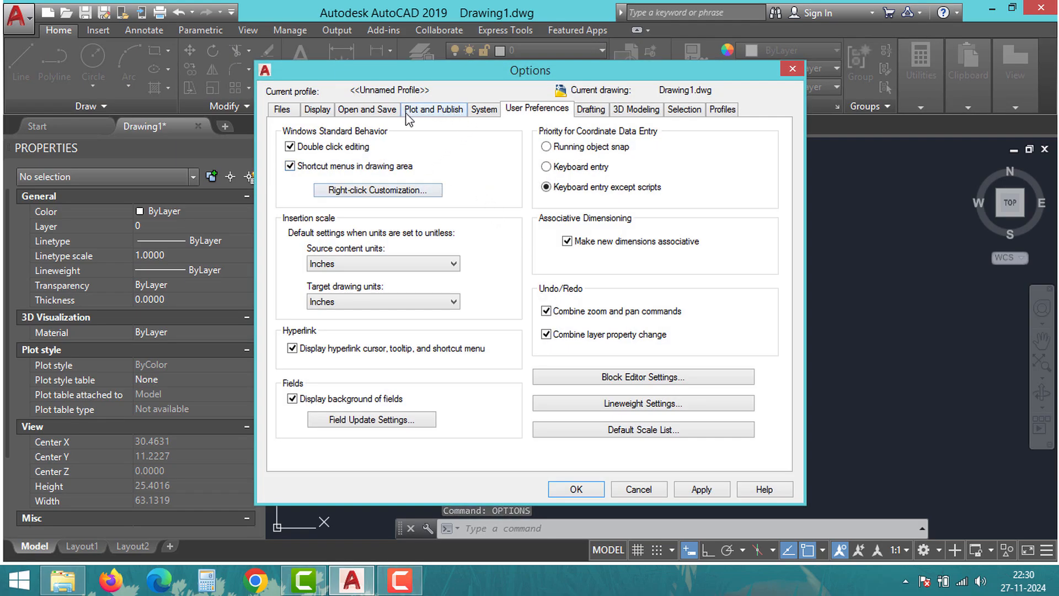
pyautogui.click(483, 110)
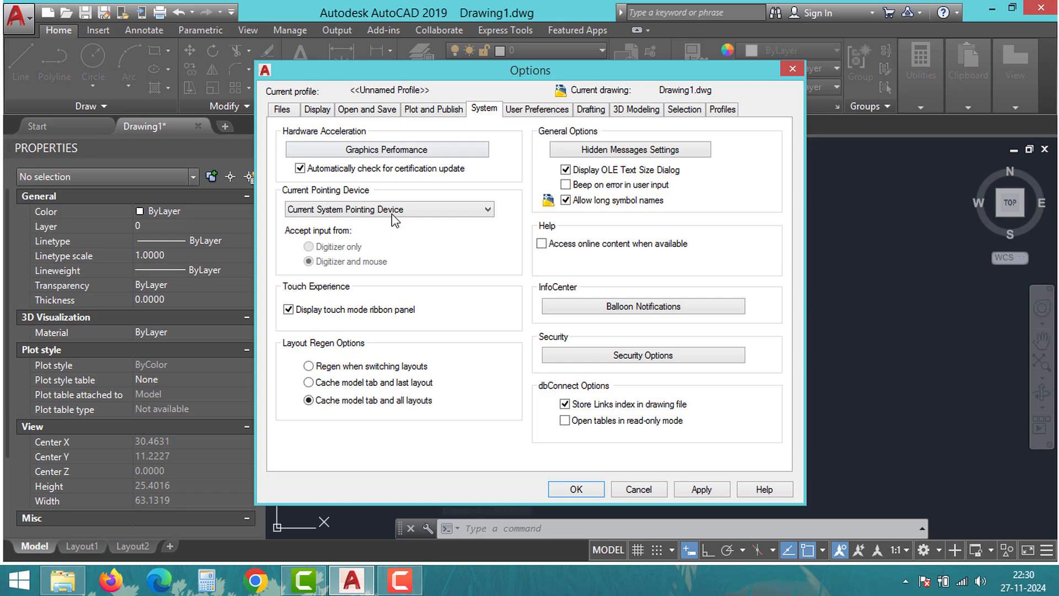
pyautogui.click(386, 148)
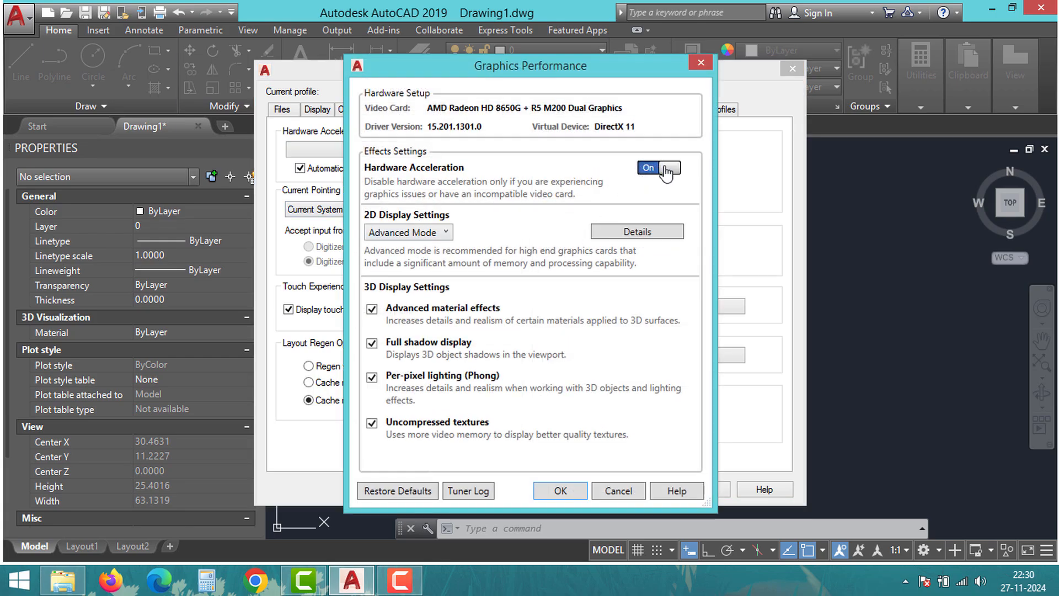
# Switch Hardware Acceleration off and close Graphics Performance back to the drawing
pyautogui.click(657, 168)
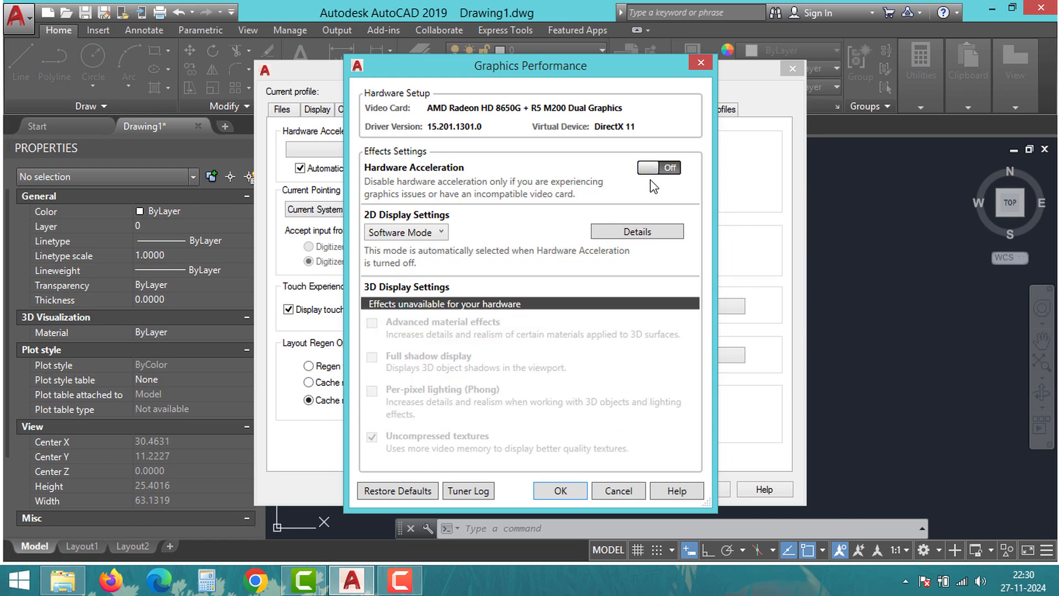
pyautogui.moveTo(587, 280)
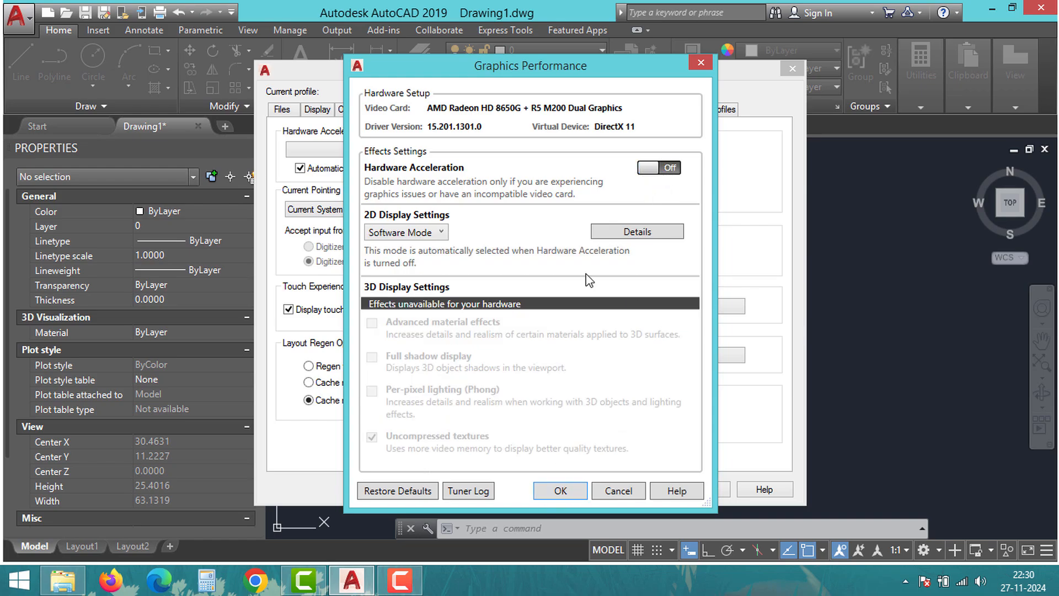
pyautogui.moveTo(701, 65)
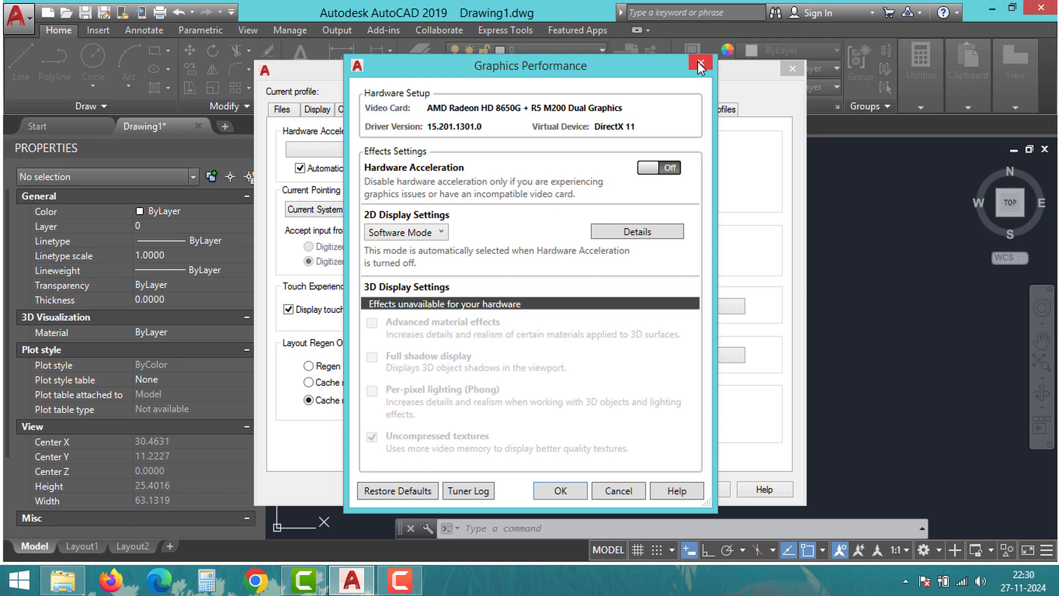
pyautogui.moveTo(700, 65)
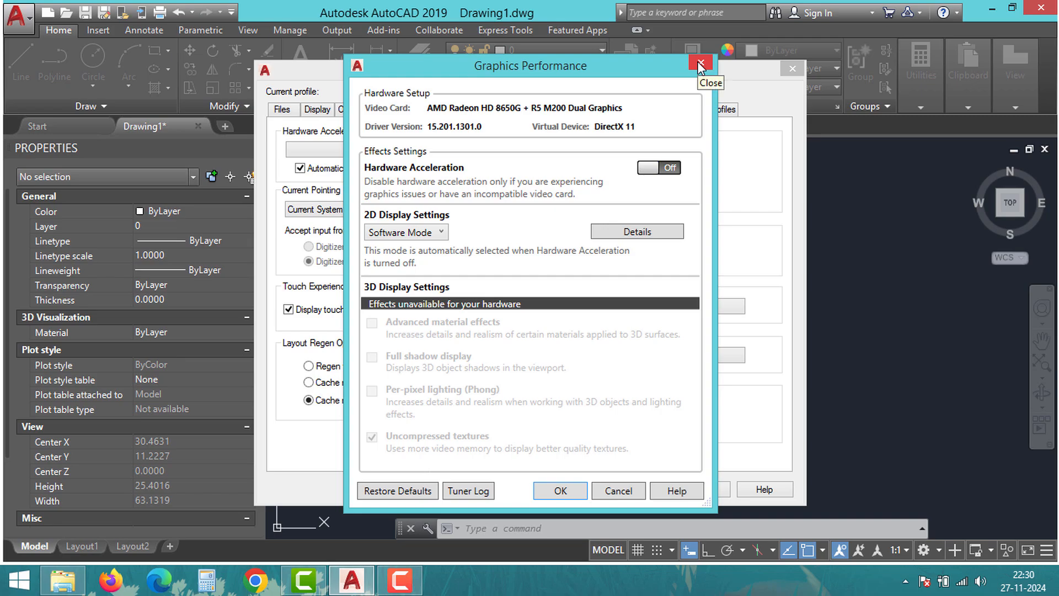
pyautogui.moveTo(701, 64)
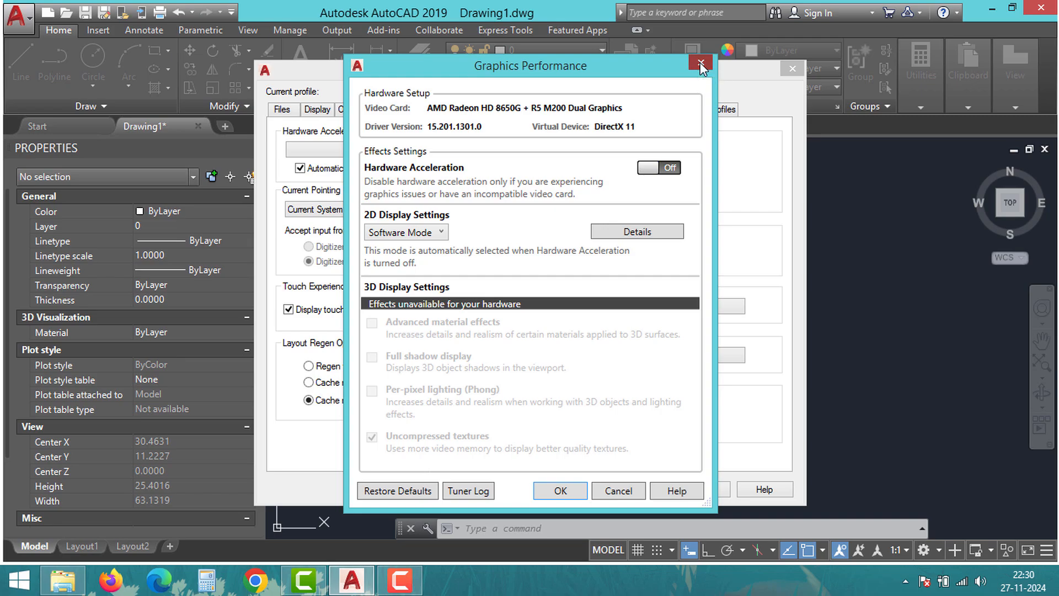
pyautogui.click(700, 66)
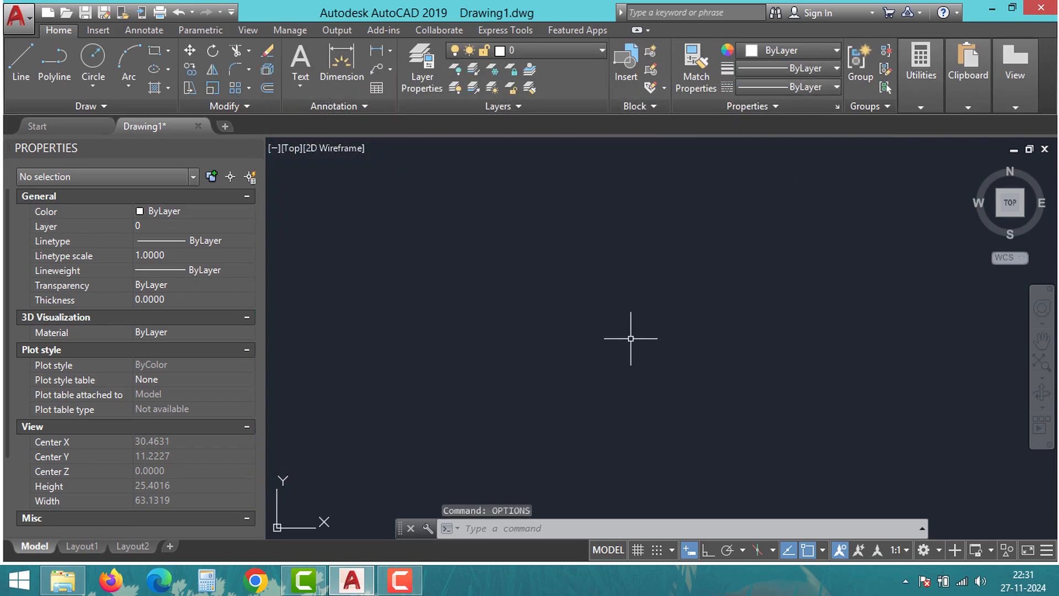
pyautogui.moveTo(651, 307)
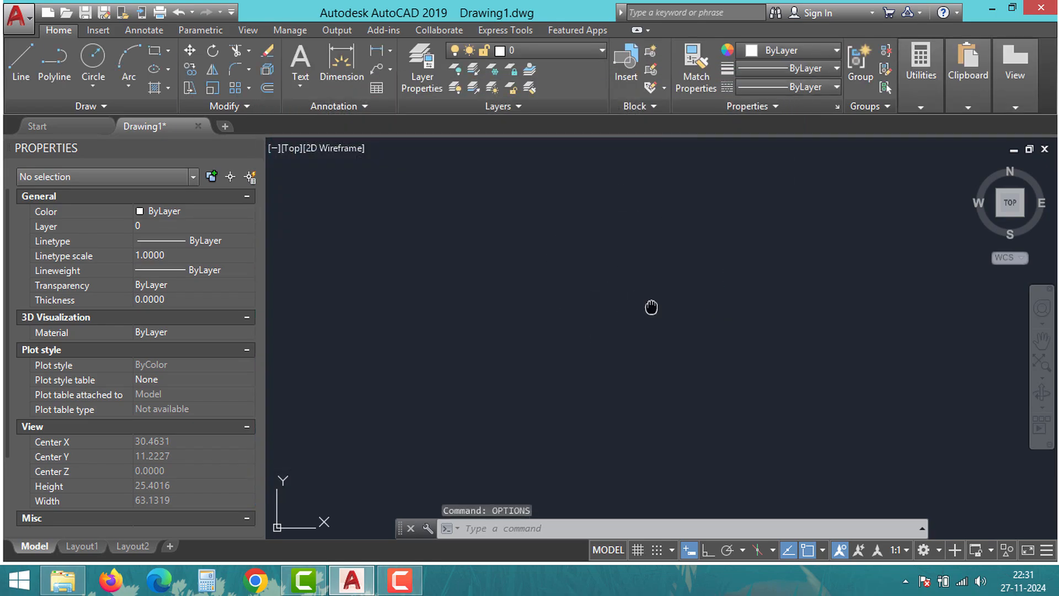
# Draw a test rectangle near the centre with the RECTANG command
pyautogui.write('rec')
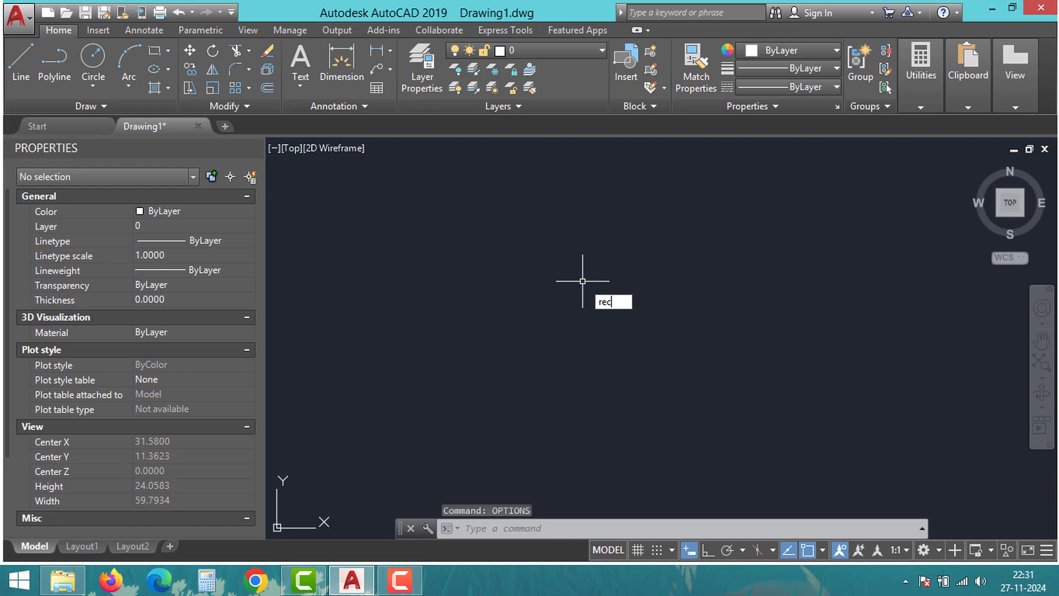
pyautogui.press('Escape')
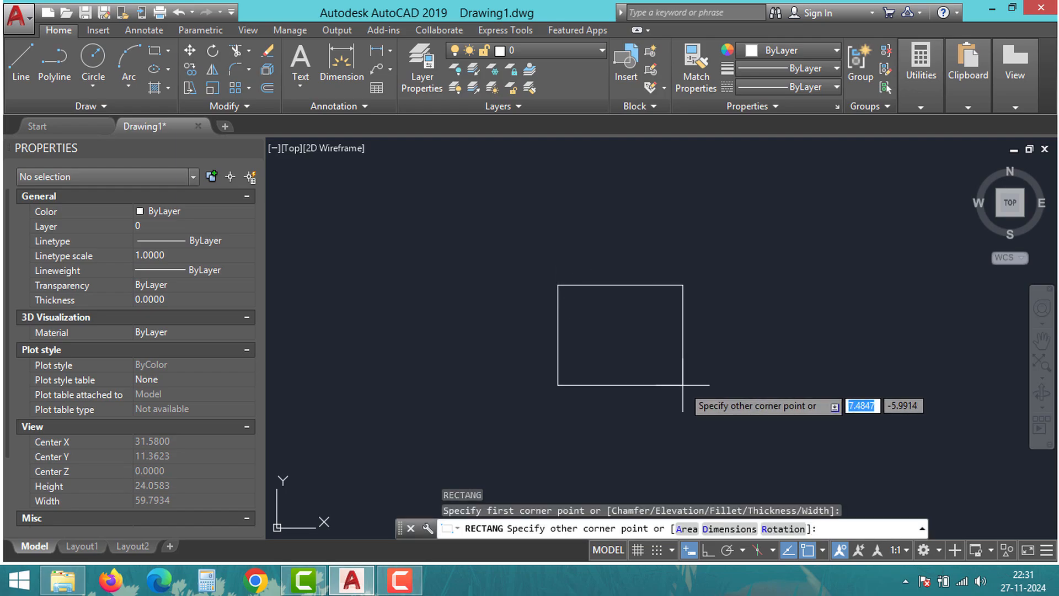
pyautogui.click(589, 340)
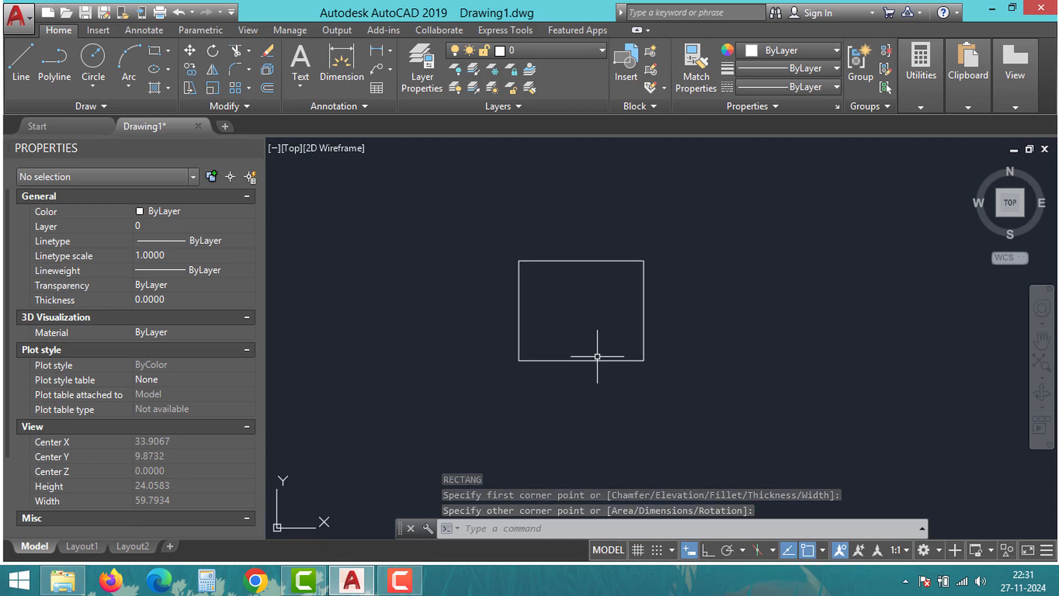
pyautogui.moveTo(438, 348)
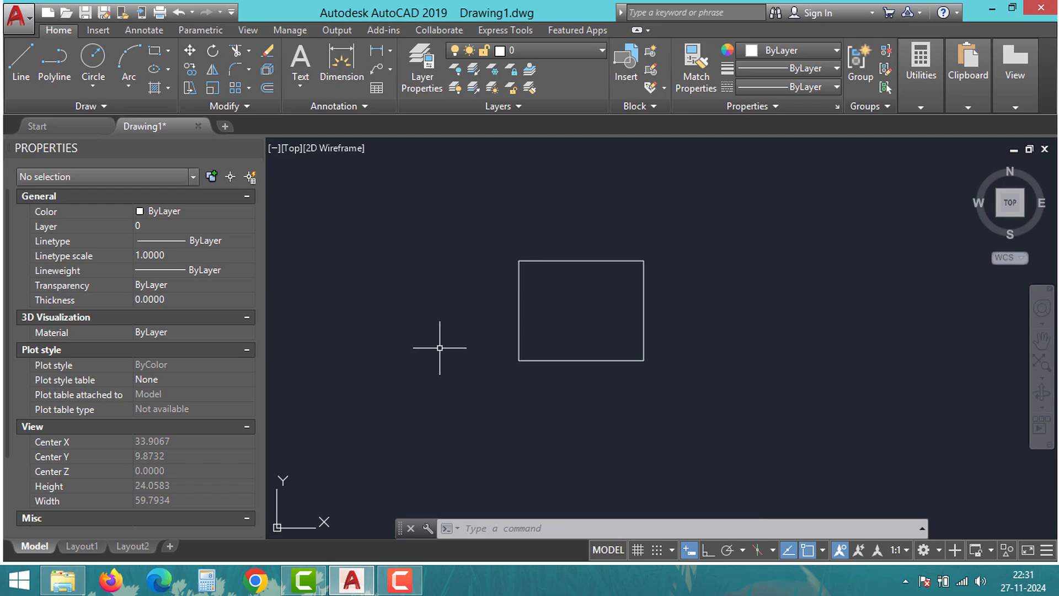
pyautogui.moveTo(437, 350)
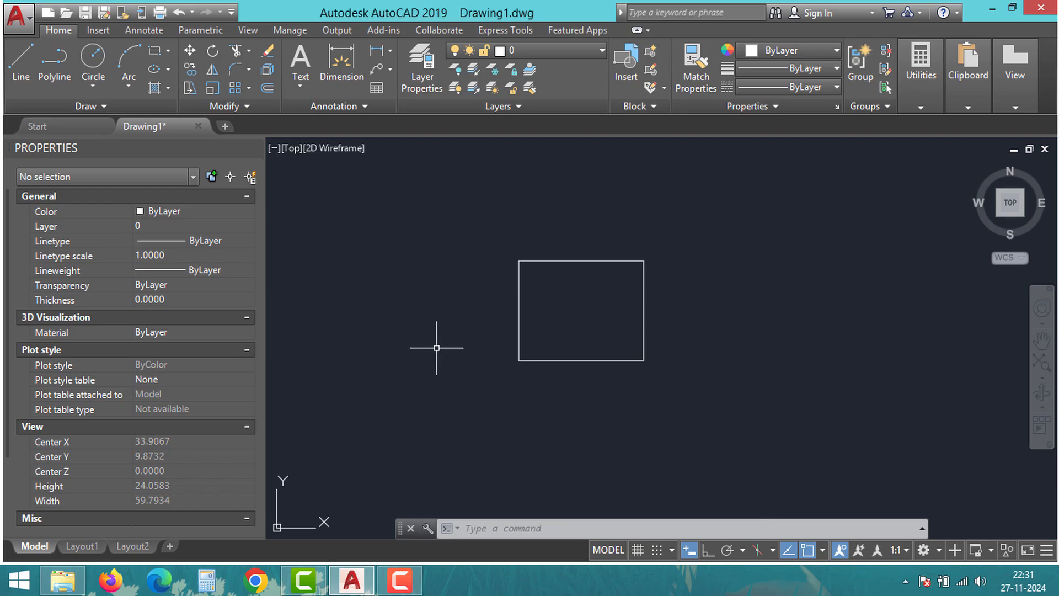
pyautogui.moveTo(534, 389)
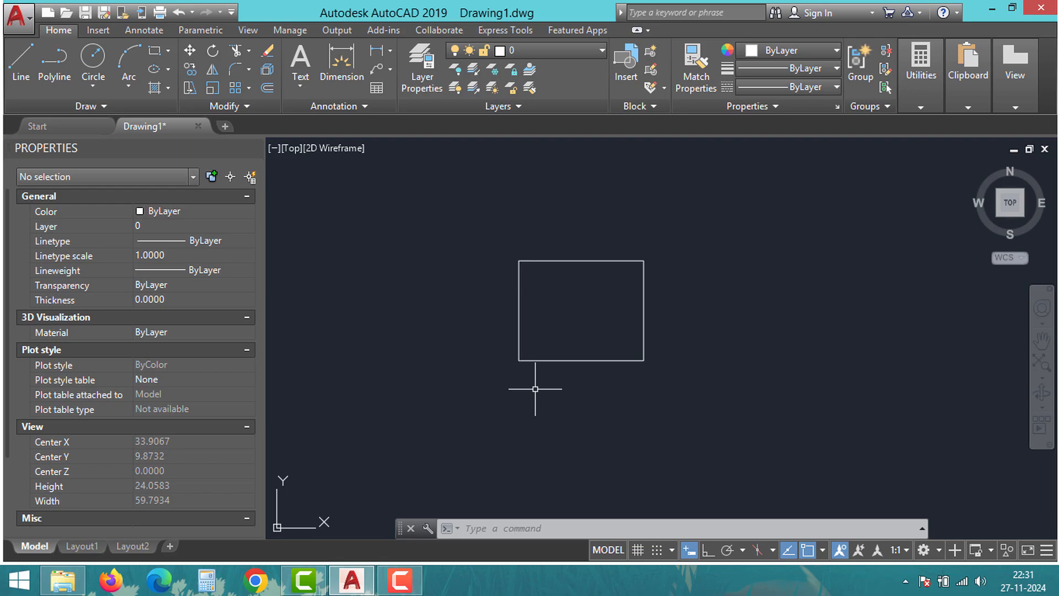
pyautogui.moveTo(423, 316)
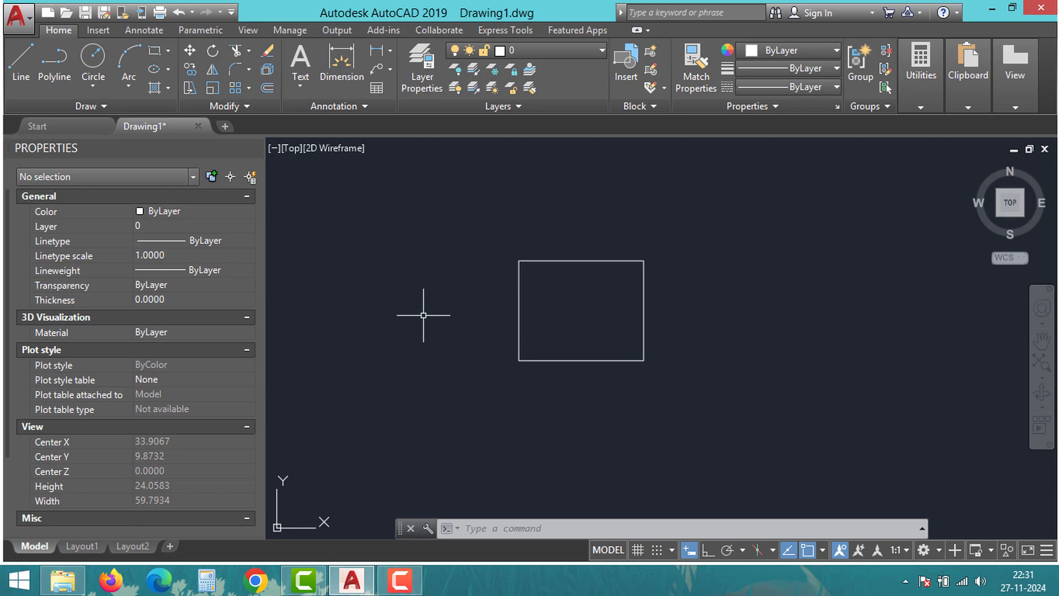
pyautogui.moveTo(406, 320)
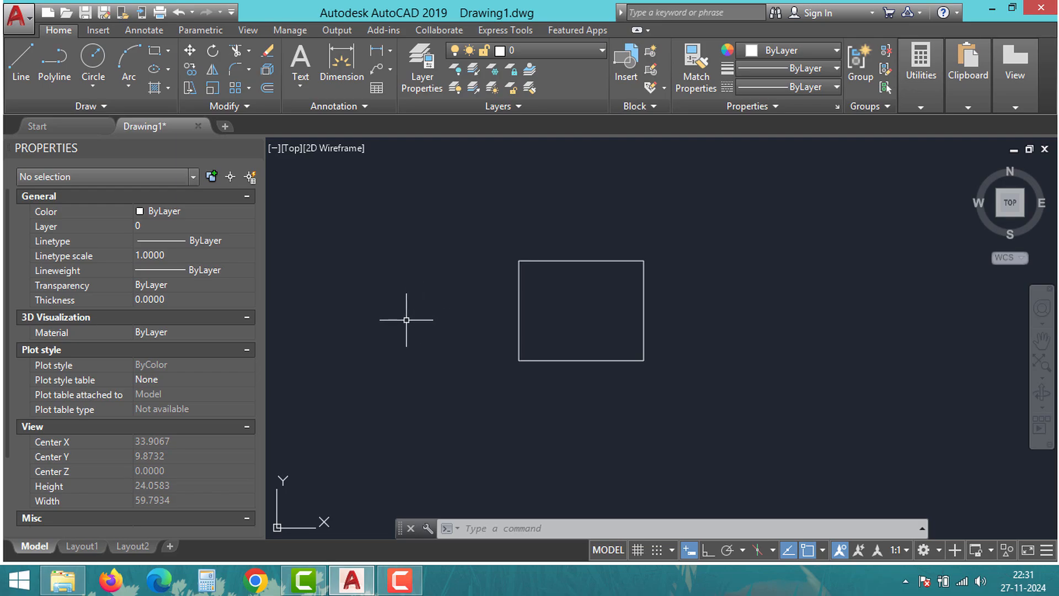
pyautogui.moveTo(404, 324)
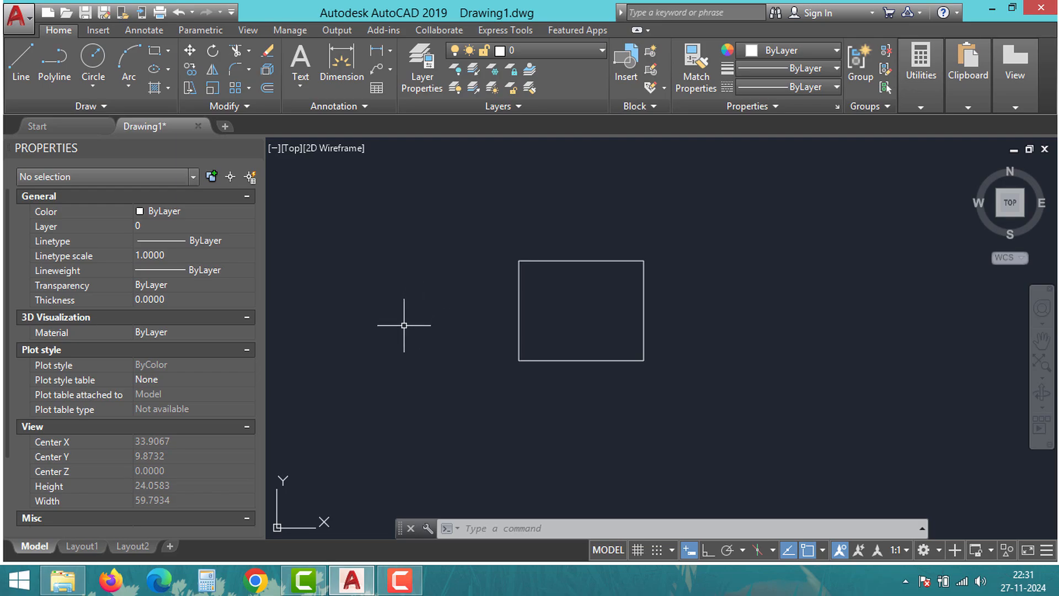